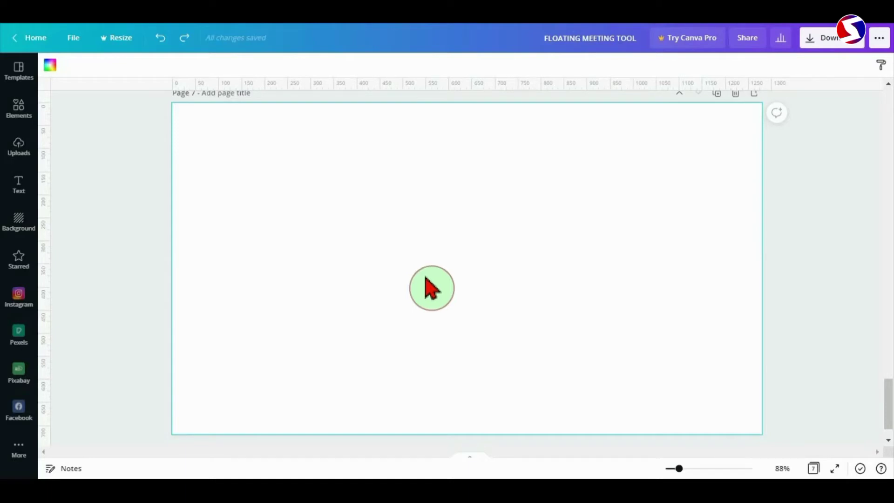
{"action": "mouse_move", "coordinate": [57, 169]}
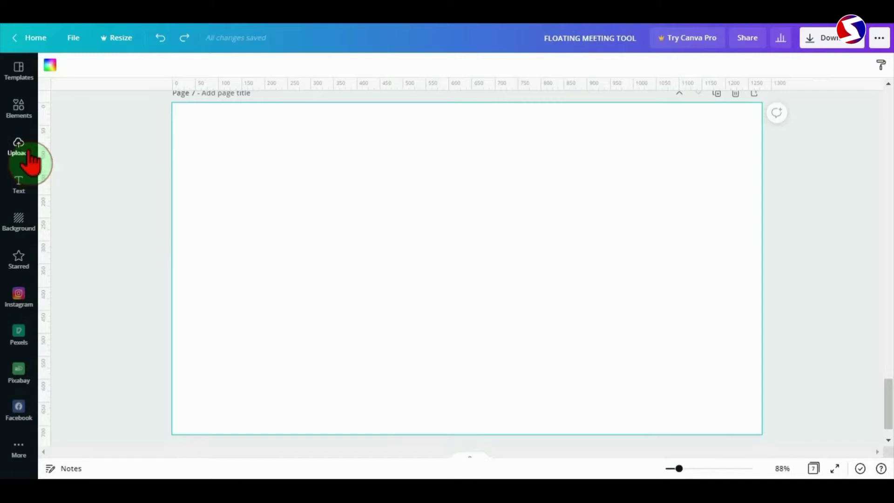
Open Uploads and add two side-by-side copies of the smiling woman cutout.
{"action": "left_click", "coordinate": [18, 146]}
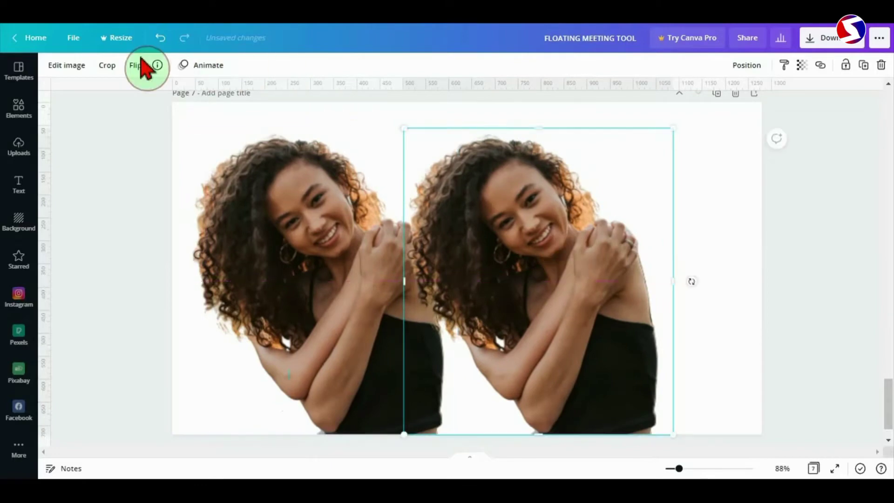
Flip the right-hand woman cutout horizontally so the two women face each other.
{"action": "left_click", "coordinate": [135, 64]}
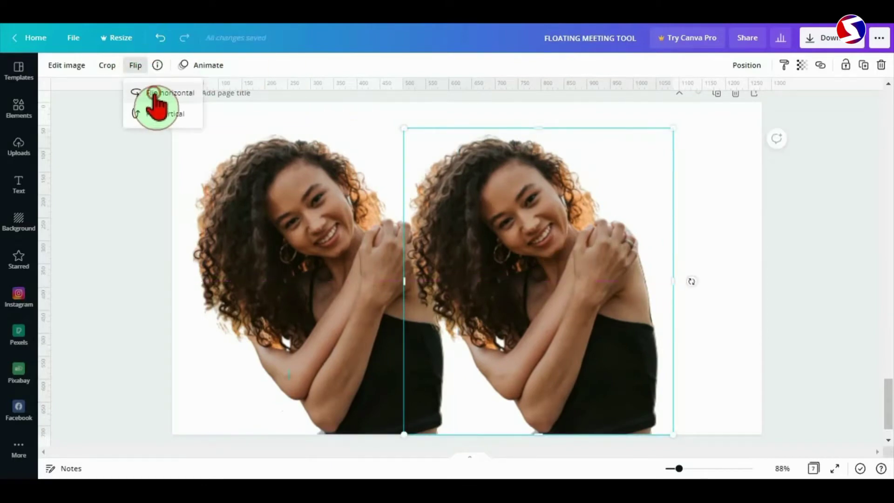
{"action": "left_click", "coordinate": [170, 92]}
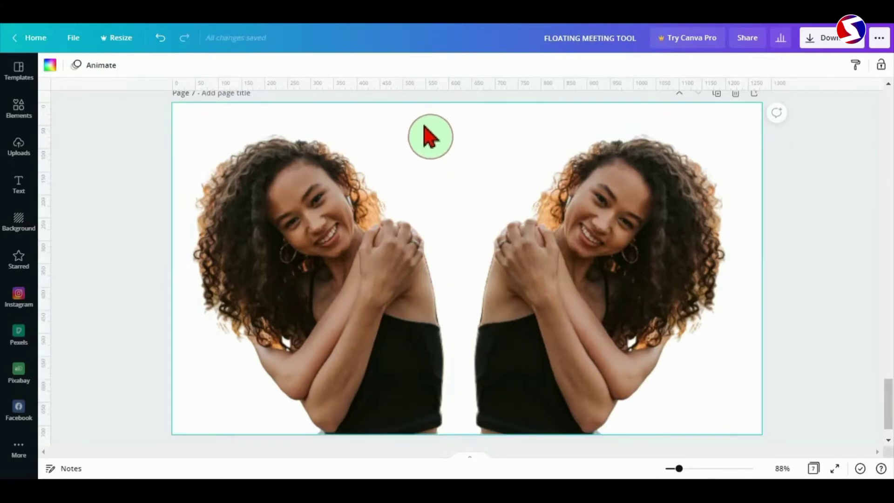
{"action": "mouse_move", "coordinate": [246, 115]}
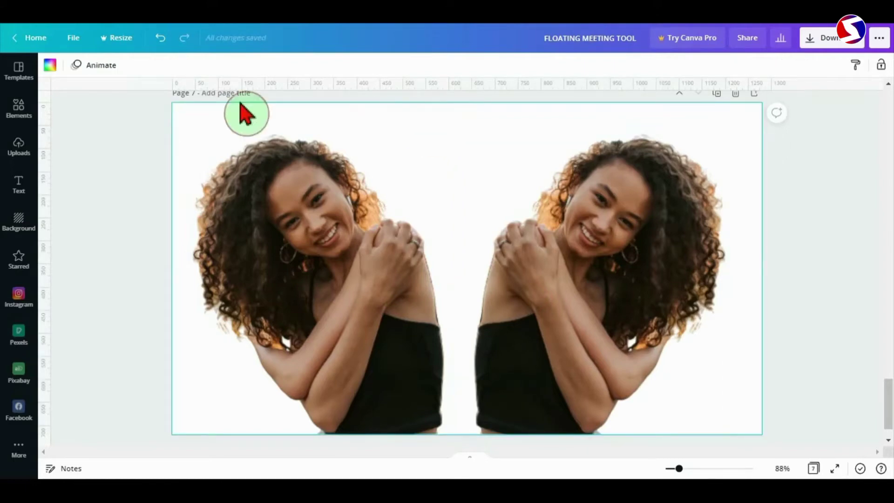
Set the page background colour to solid black behind both cutouts.
{"action": "left_click", "coordinate": [50, 64]}
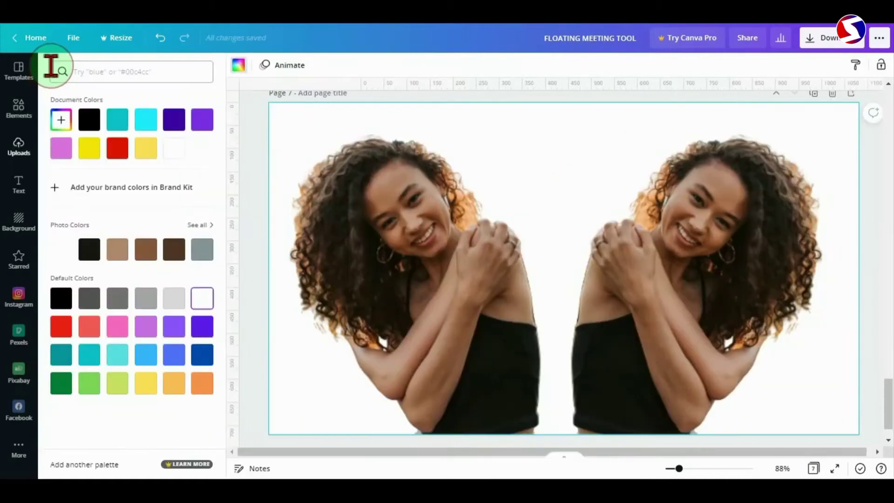
{"action": "left_click", "coordinate": [60, 297]}
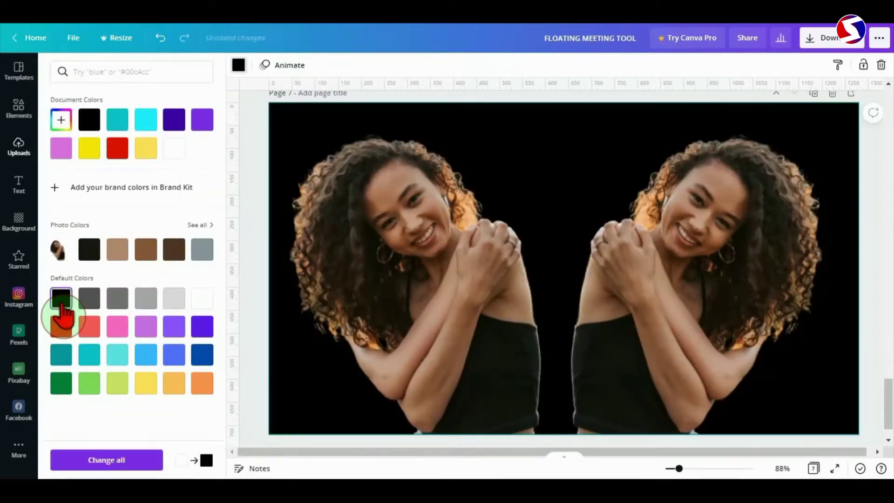
{"action": "left_click", "coordinate": [395, 264]}
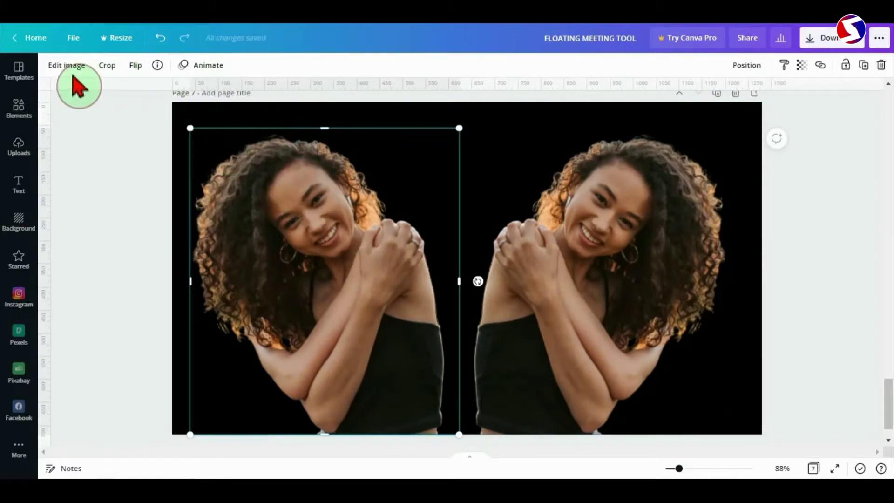
{"action": "mouse_move", "coordinate": [68, 80]}
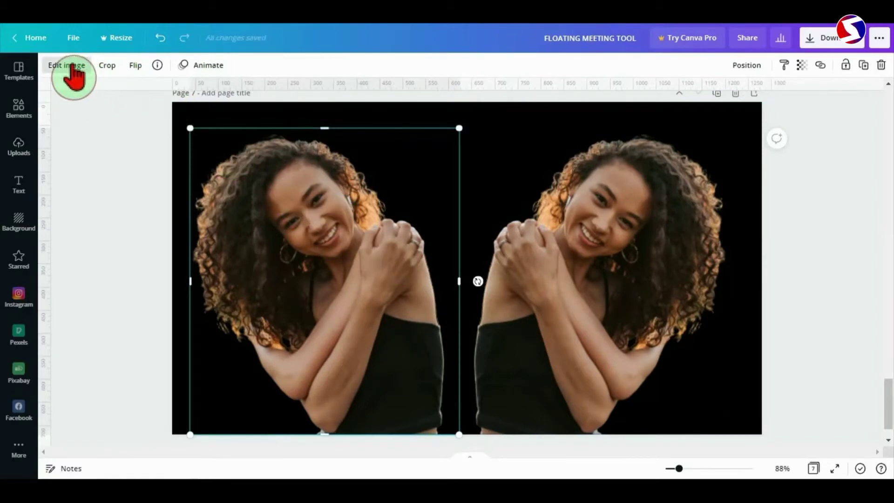
Add the Glow shadow effect from Edit image to the left woman cutout.
{"action": "left_click", "coordinate": [66, 65]}
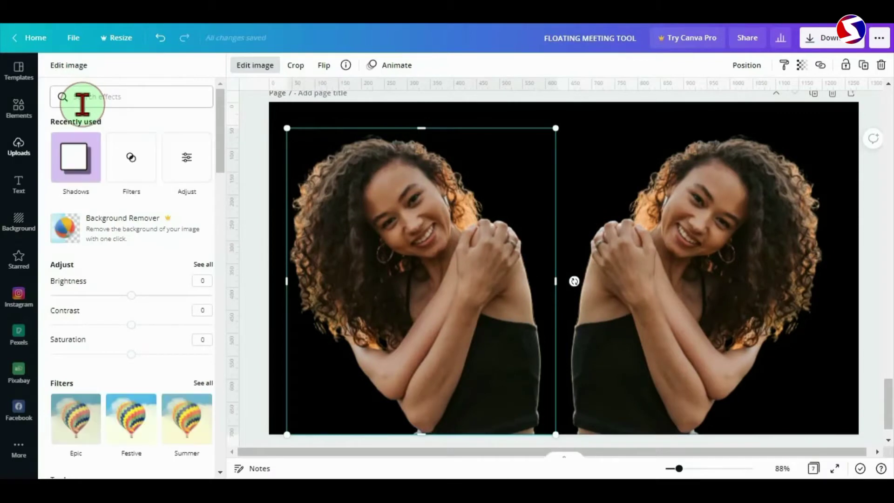
{"action": "scroll", "scroll_direction": "down", "scroll_amount": 3}
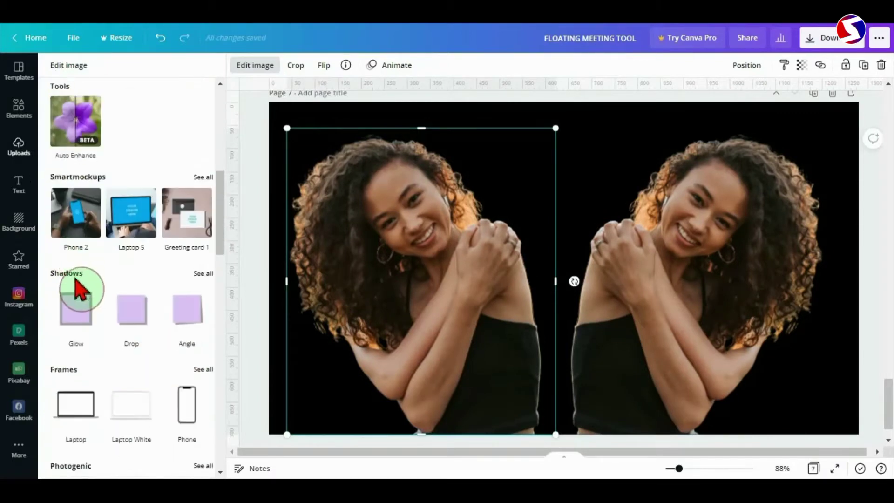
{"action": "scroll", "scroll_direction": "down", "scroll_amount": 3}
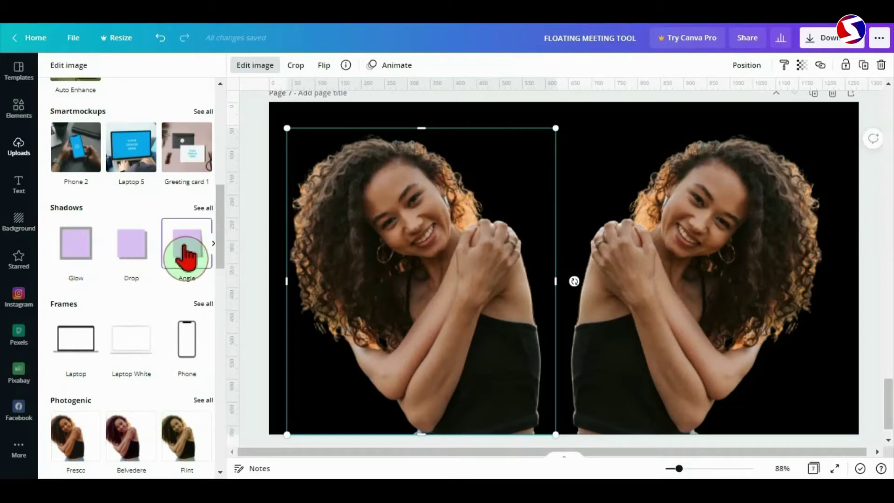
{"action": "mouse_move", "coordinate": [75, 243]}
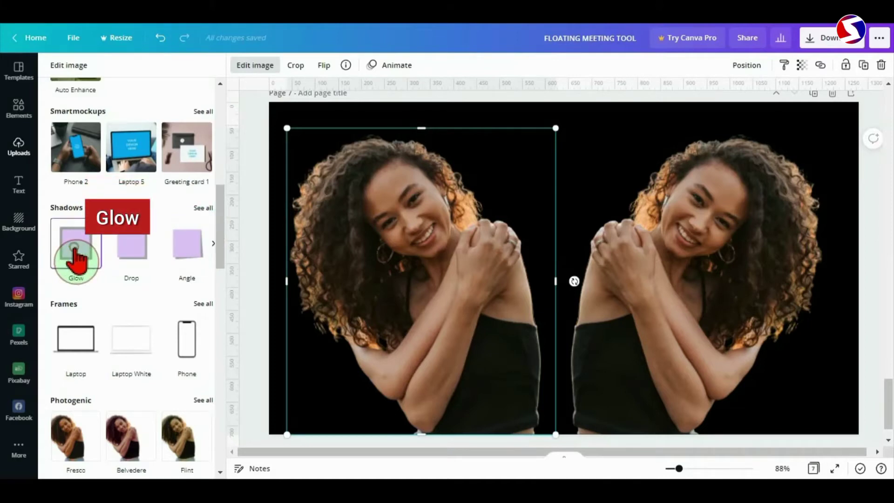
{"action": "left_click", "coordinate": [76, 244]}
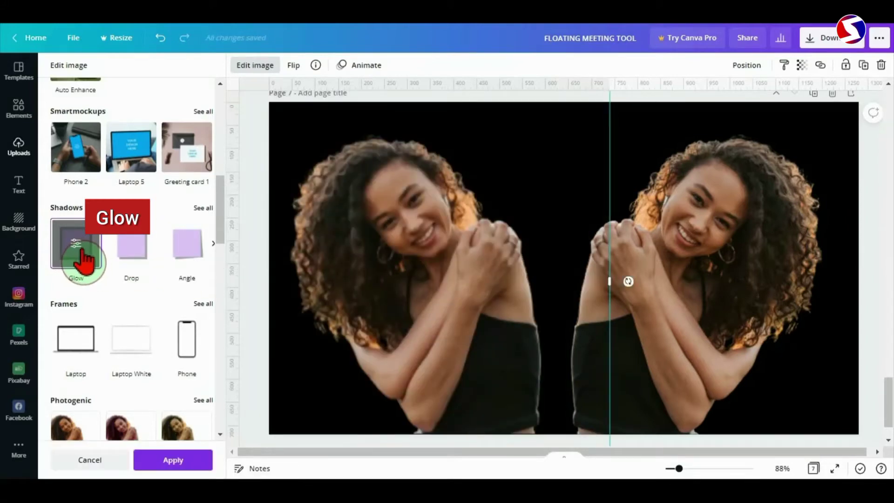
Apply a yellow glow with blur 20, transparency 100 and size 15 to the left cutout.
{"action": "left_click", "coordinate": [76, 251]}
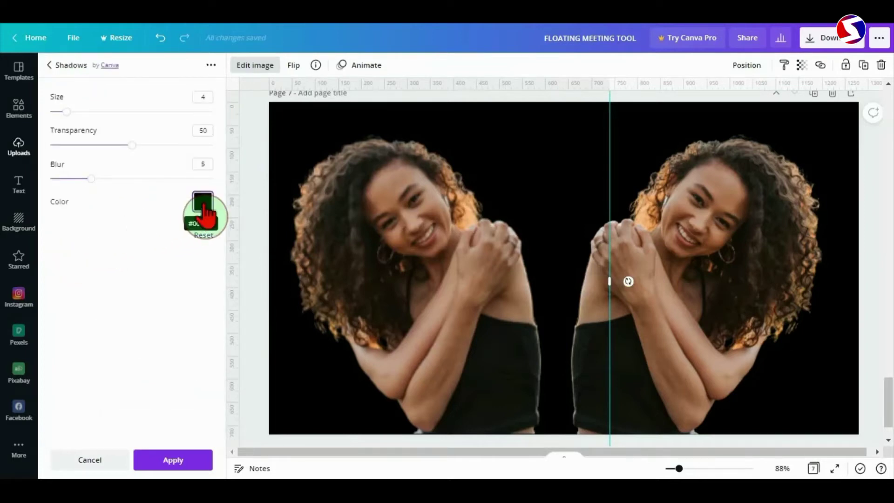
{"action": "left_click", "coordinate": [203, 201]}
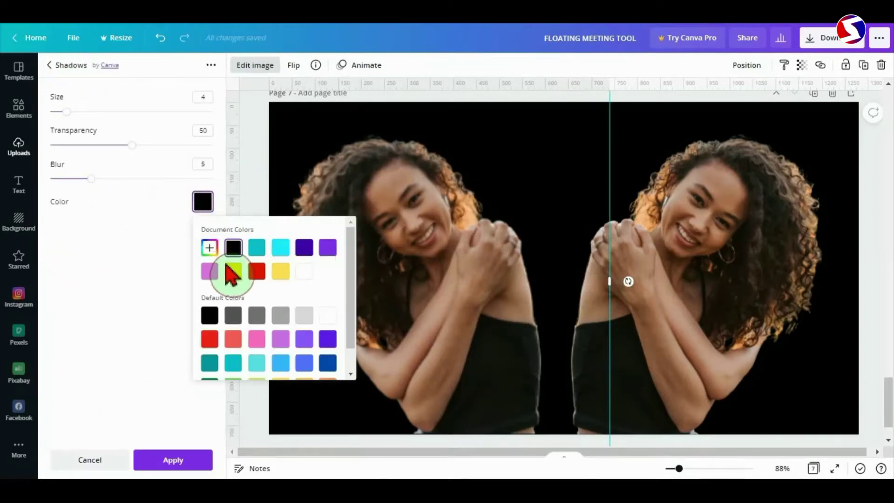
{"action": "left_click", "coordinate": [232, 271]}
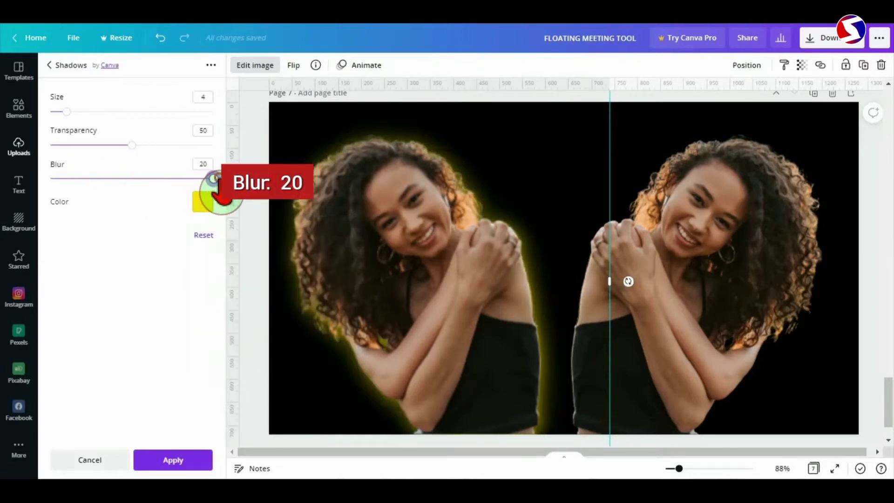
{"action": "left_click_drag", "start_coordinate": [132, 145], "coordinate": [137, 145]}
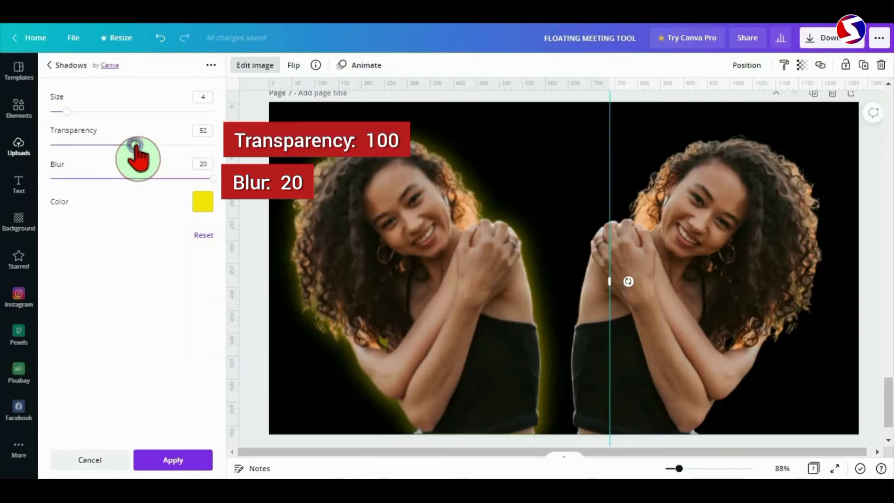
{"action": "left_click_drag", "start_coordinate": [137, 146], "coordinate": [214, 145]}
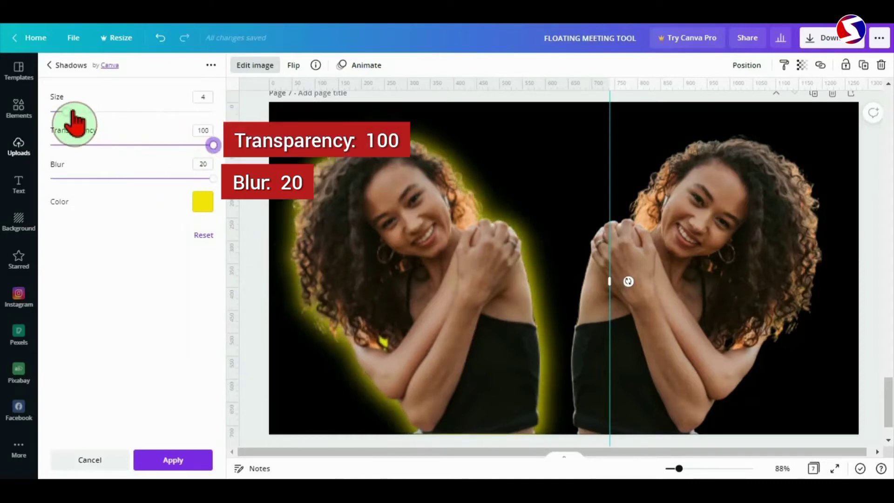
{"action": "left_click_drag", "start_coordinate": [74, 109], "coordinate": [109, 109]}
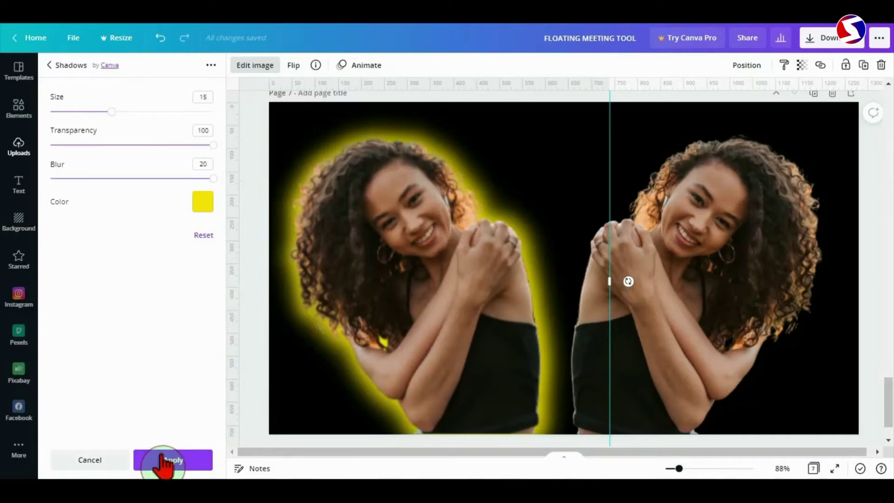
{"action": "mouse_move", "coordinate": [346, 374]}
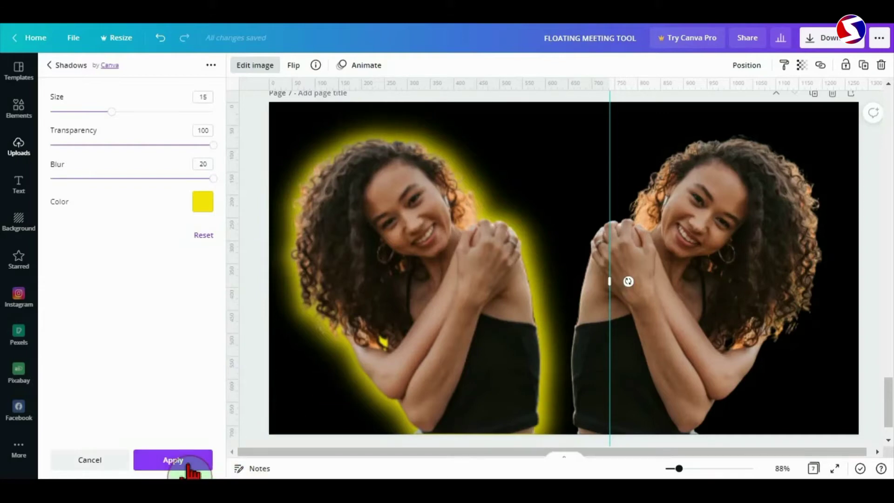
{"action": "left_click", "coordinate": [173, 460]}
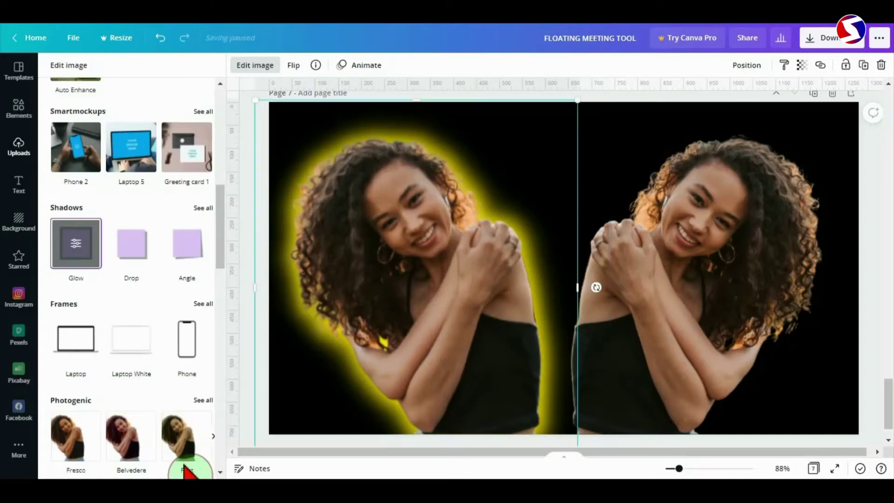
Select the right woman cutout and add a Glow shadow effect to it.
{"action": "left_click", "coordinate": [632, 328]}
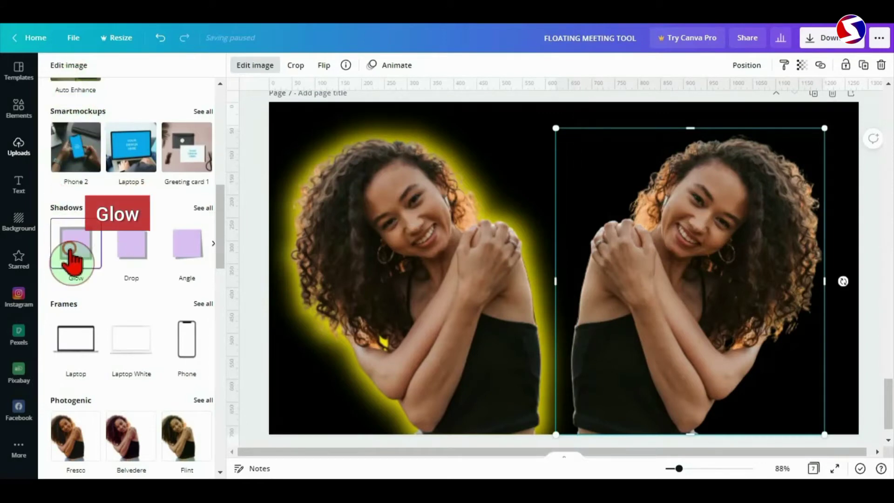
{"action": "left_click", "coordinate": [76, 252]}
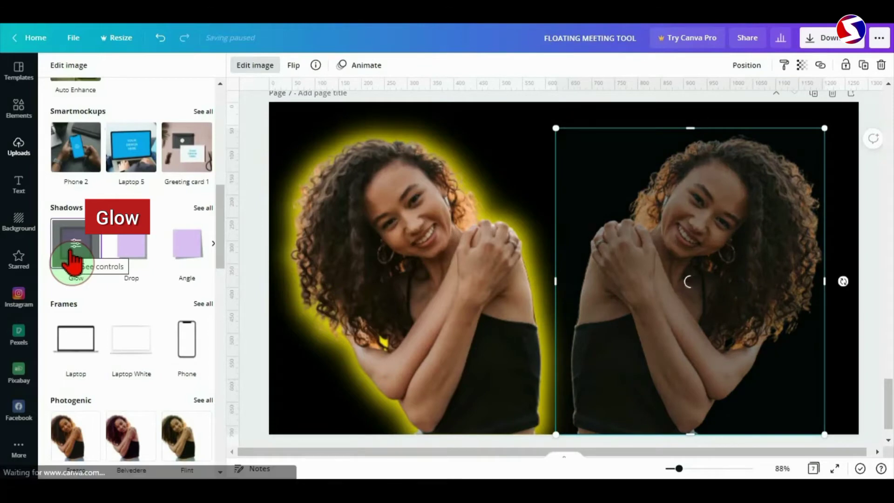
{"action": "left_click", "coordinate": [76, 244]}
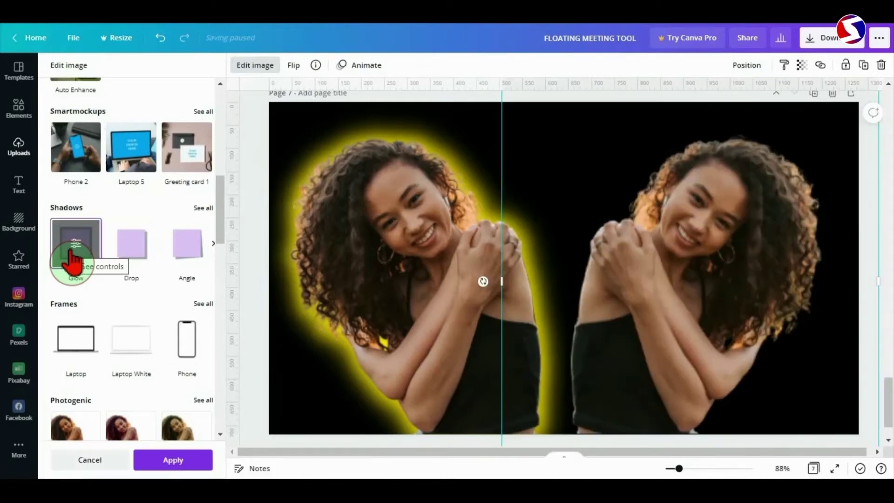
{"action": "left_click", "coordinate": [75, 242]}
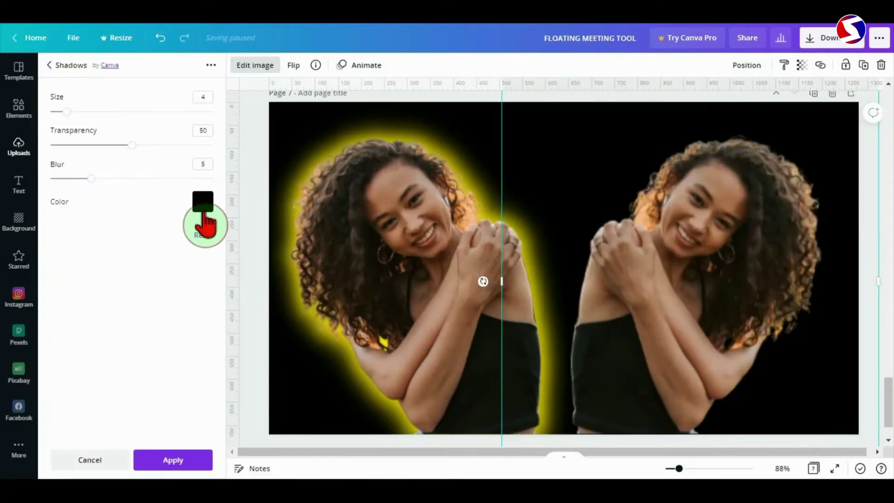
Set the right cutout's glow to white, blur 20, transparency 100, size 15.
{"action": "left_click", "coordinate": [203, 201]}
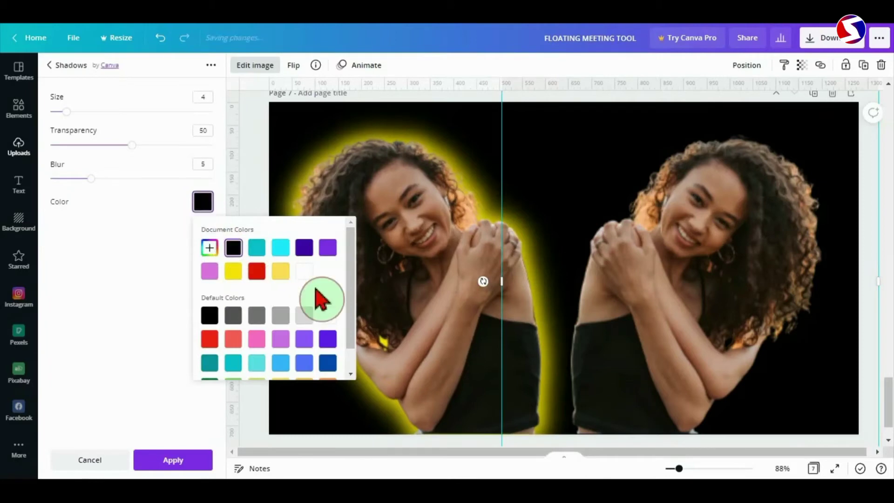
{"action": "left_click", "coordinate": [328, 316]}
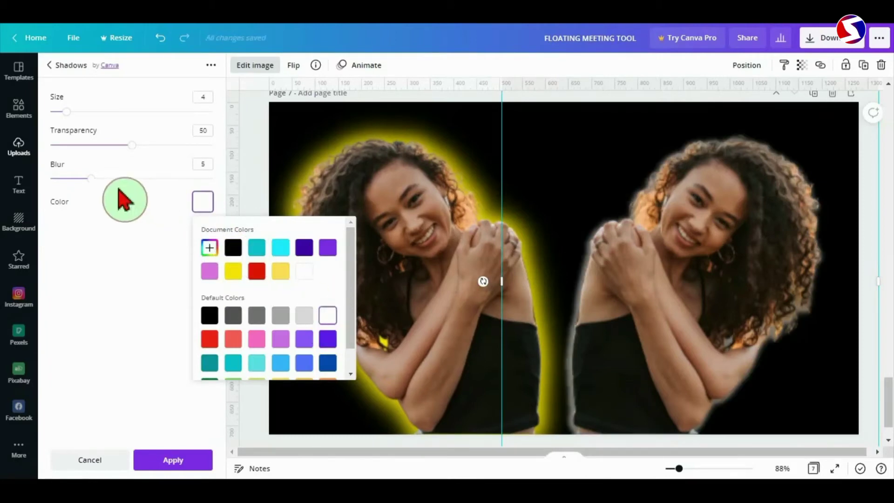
{"action": "left_click_drag", "start_coordinate": [91, 178], "coordinate": [213, 177]}
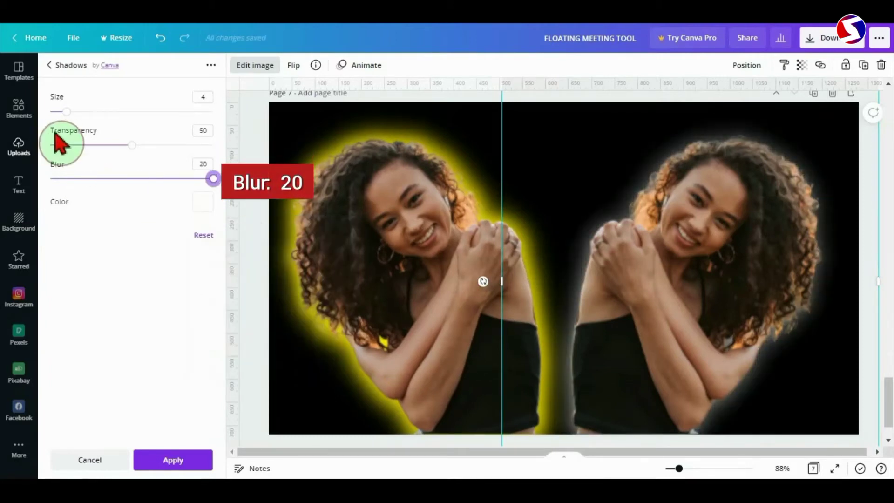
{"action": "left_click_drag", "start_coordinate": [133, 145], "coordinate": [212, 145]}
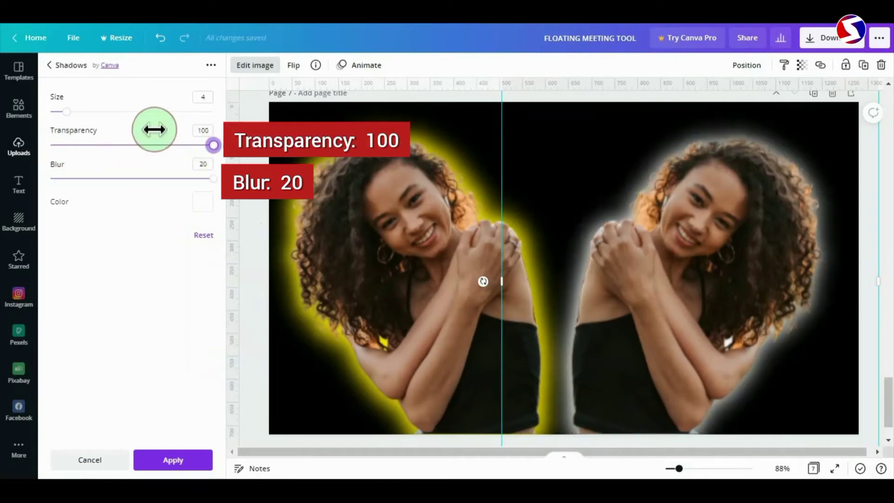
{"action": "left_click_drag", "start_coordinate": [67, 111], "coordinate": [95, 111]}
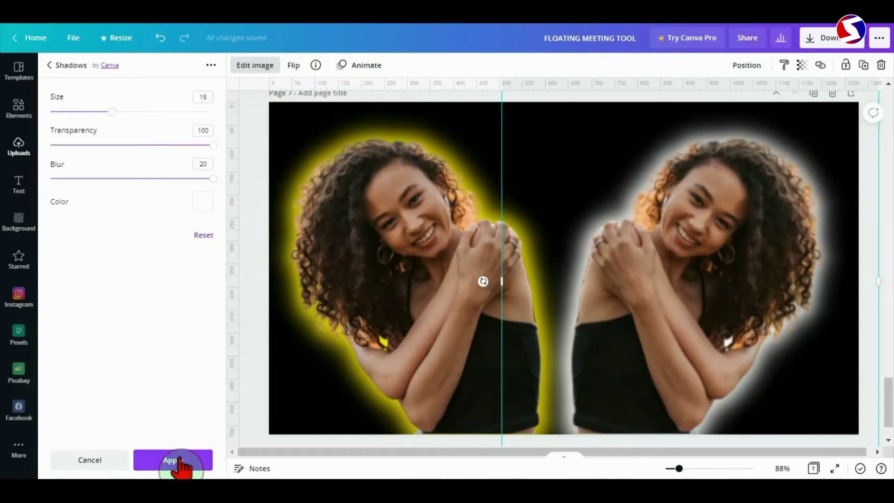
Apply the white glow, then duplicate page 7 as page 8.
{"action": "left_click", "coordinate": [173, 460]}
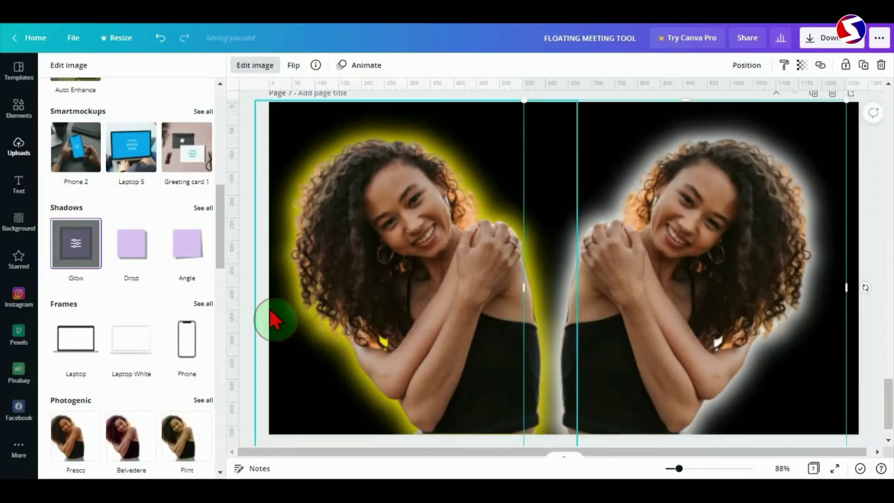
{"action": "mouse_move", "coordinate": [428, 299]}
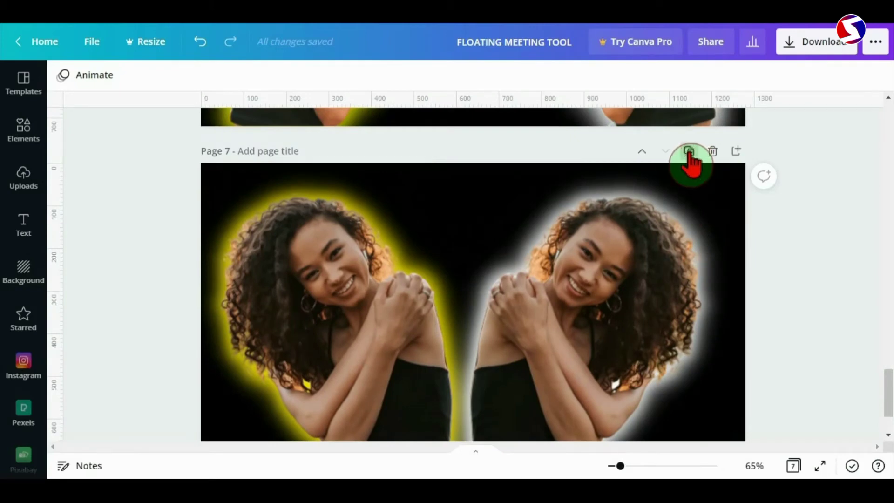
{"action": "left_click", "coordinate": [689, 152]}
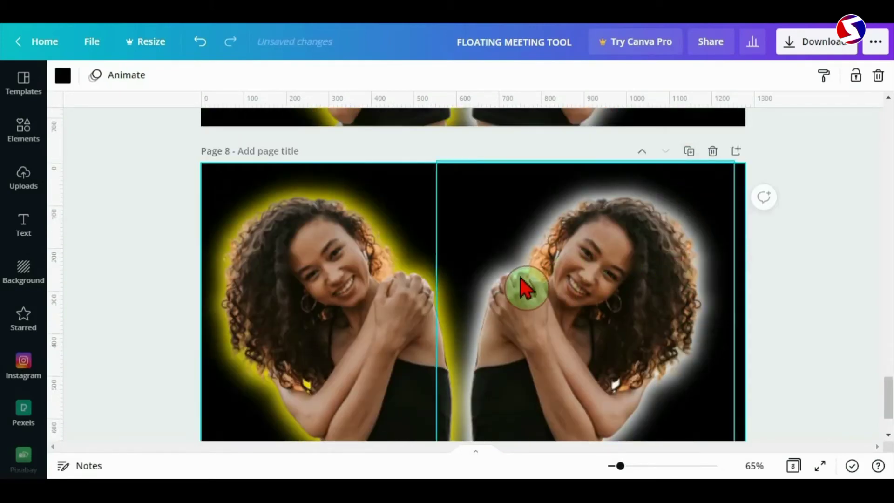
{"action": "scroll", "scroll_direction": "down", "scroll_amount": 3}
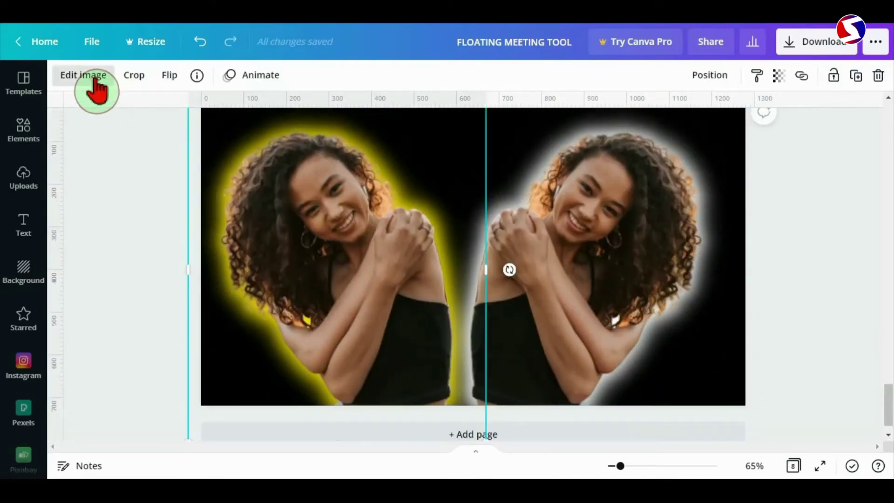
Give the left woman on page 8 a cyan glow with blur 20 and transparency about 77.
{"action": "left_click", "coordinate": [83, 75]}
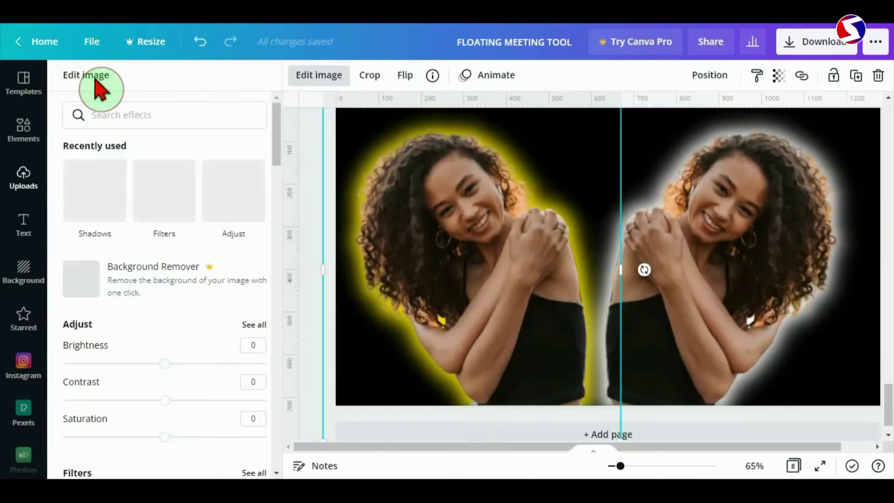
{"action": "scroll", "scroll_direction": "down", "scroll_amount": 3}
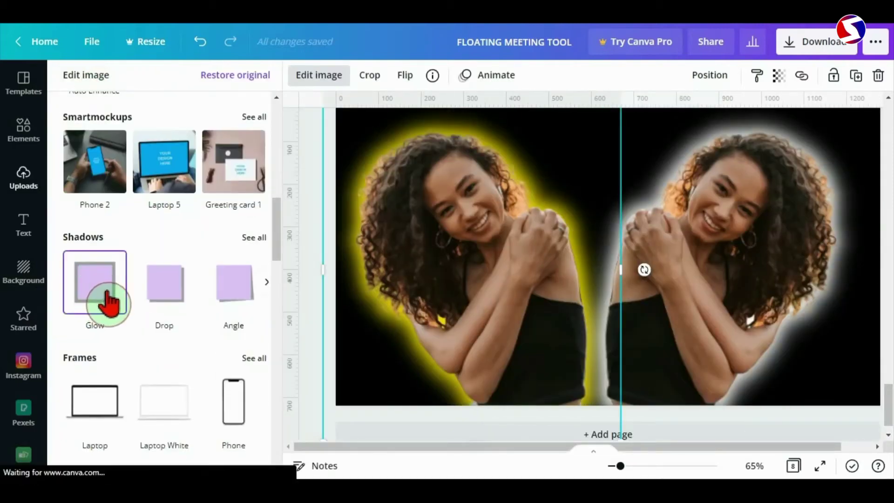
{"action": "left_click", "coordinate": [94, 283]}
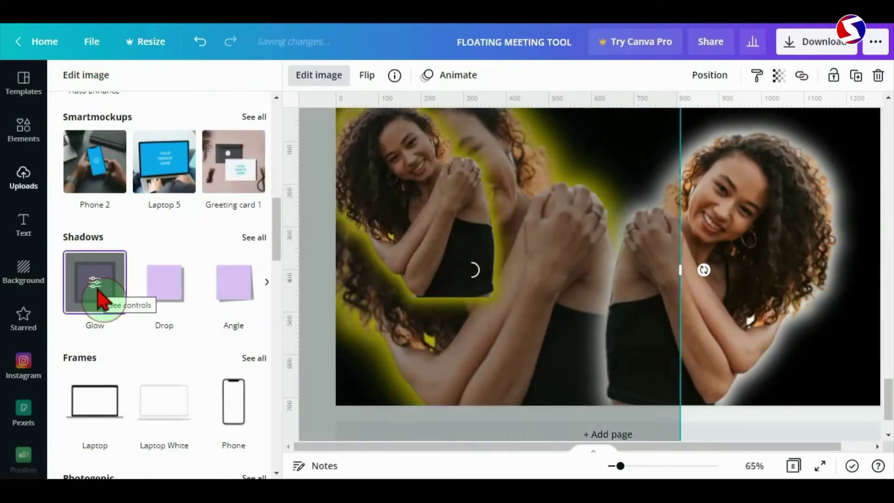
{"action": "left_click", "coordinate": [94, 283]}
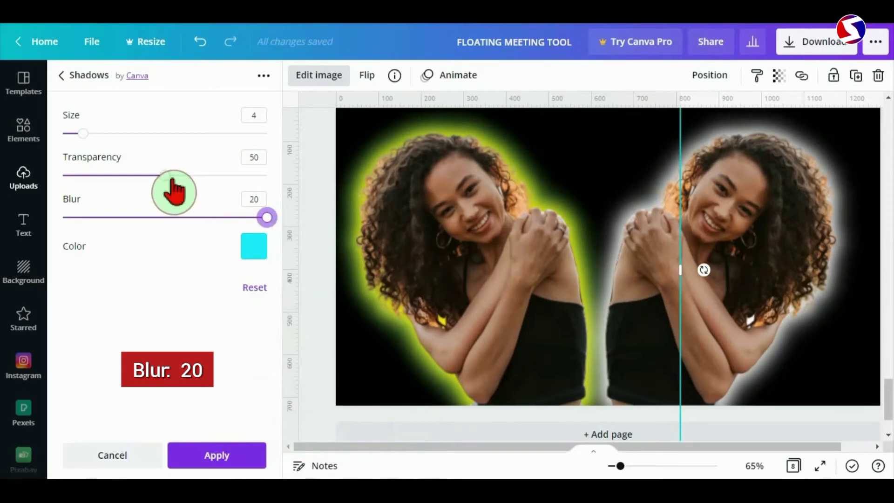
{"action": "left_click_drag", "start_coordinate": [173, 175], "coordinate": [221, 174]}
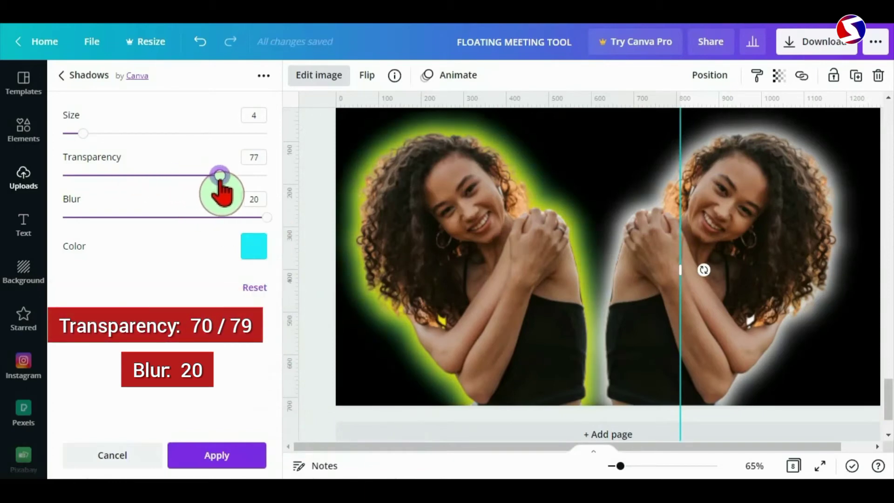
{"action": "left_click_drag", "start_coordinate": [84, 134], "coordinate": [77, 134]}
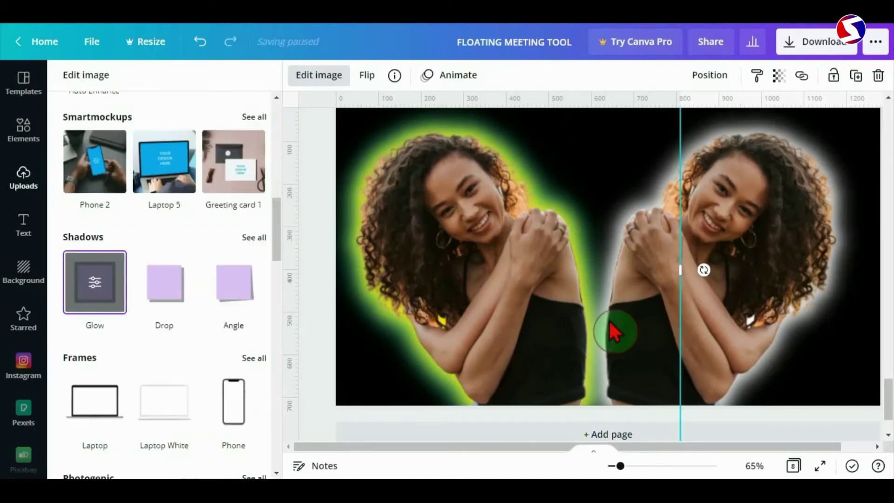
Give the right woman on page 8 a cyan glow with transparency 100 and size 6.
{"action": "left_click", "coordinate": [83, 74]}
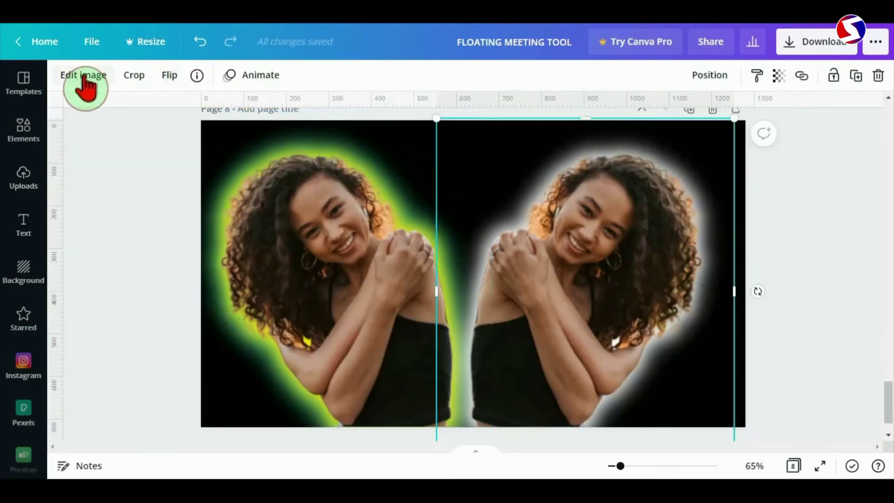
{"action": "left_click", "coordinate": [83, 75]}
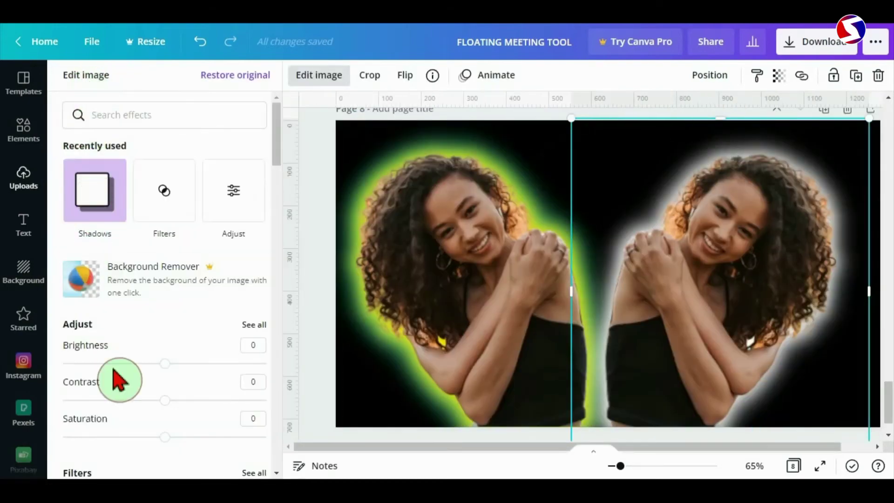
{"action": "scroll", "scroll_direction": "down", "scroll_amount": 3}
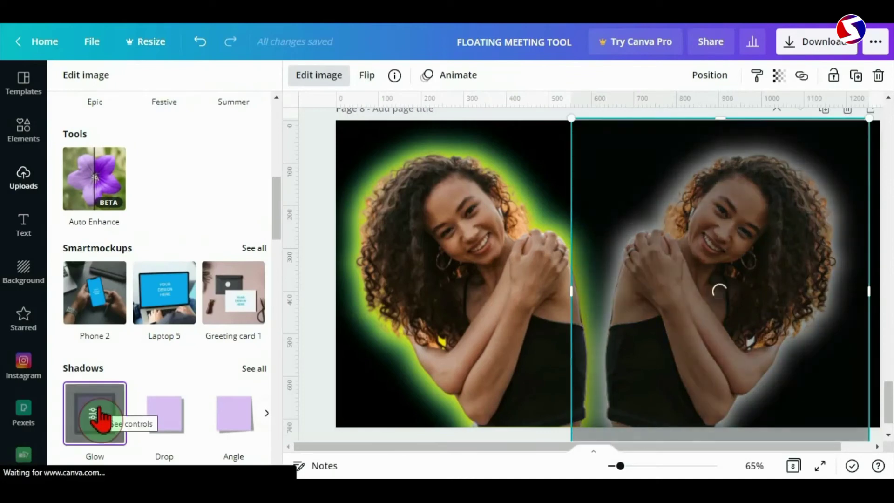
{"action": "left_click", "coordinate": [95, 412]}
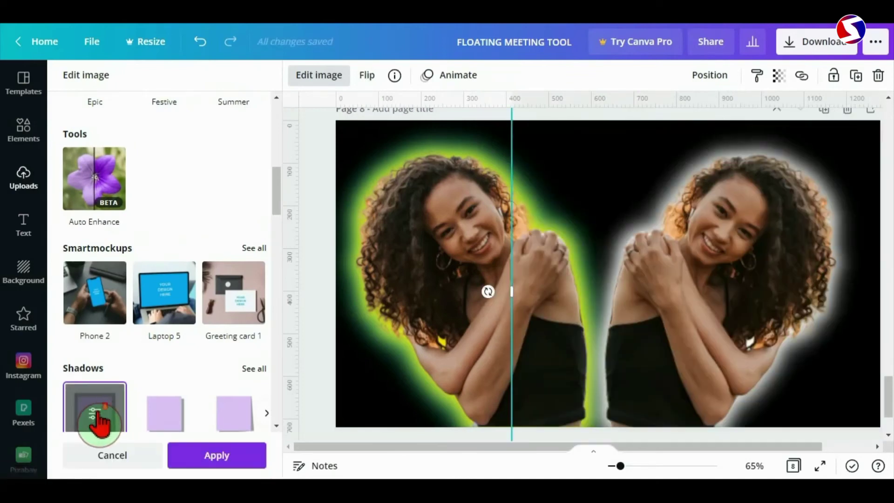
{"action": "left_click", "coordinate": [94, 412]}
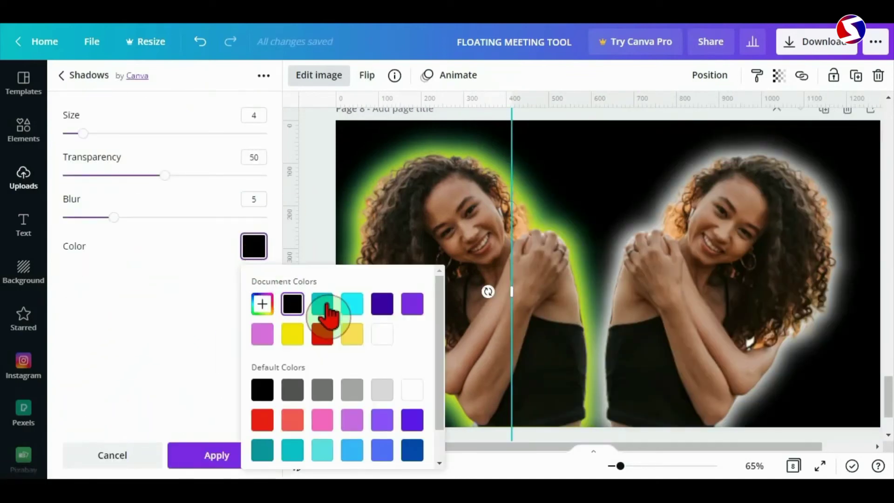
{"action": "left_click", "coordinate": [352, 305]}
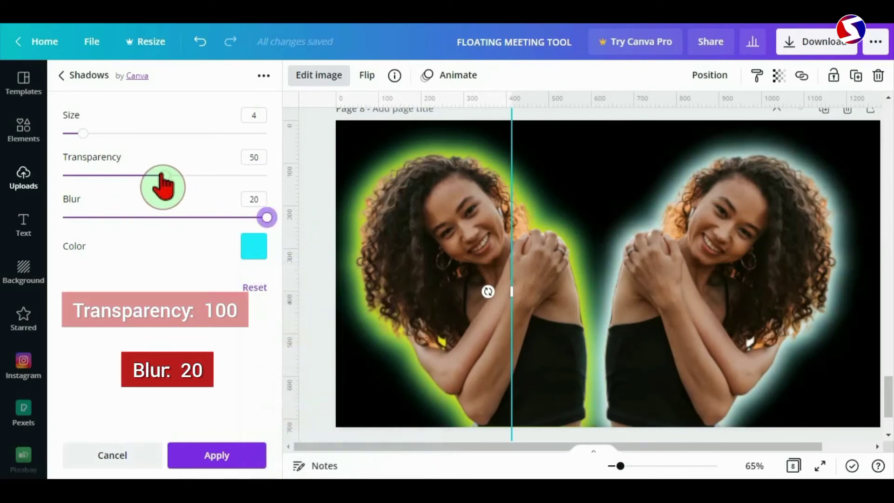
{"action": "left_click_drag", "start_coordinate": [162, 175], "coordinate": [266, 176]}
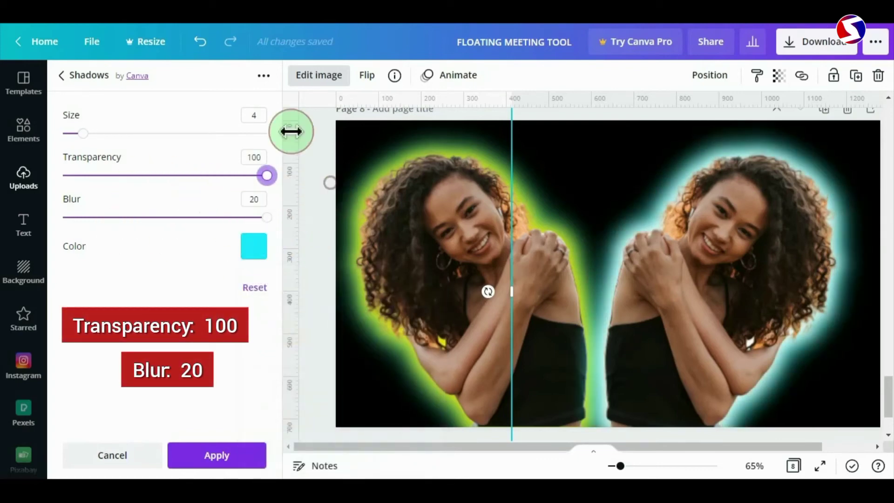
{"action": "left_click_drag", "start_coordinate": [84, 134], "coordinate": [93, 133]}
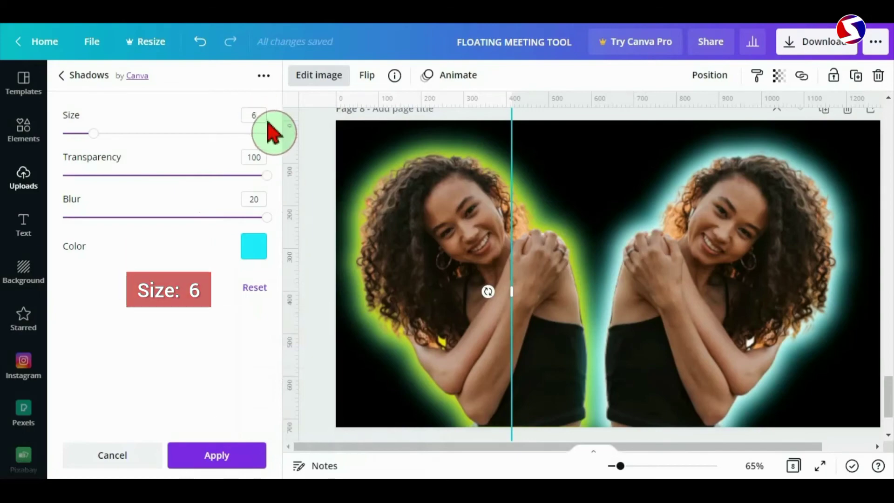